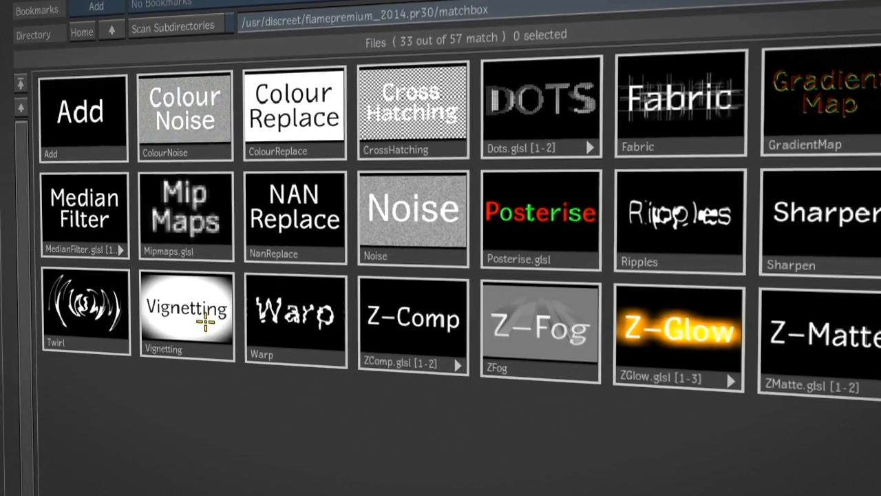
- Select the Vignetting GLSL shader thumbnail in the Matchbox examples browser
left_click(186, 314)
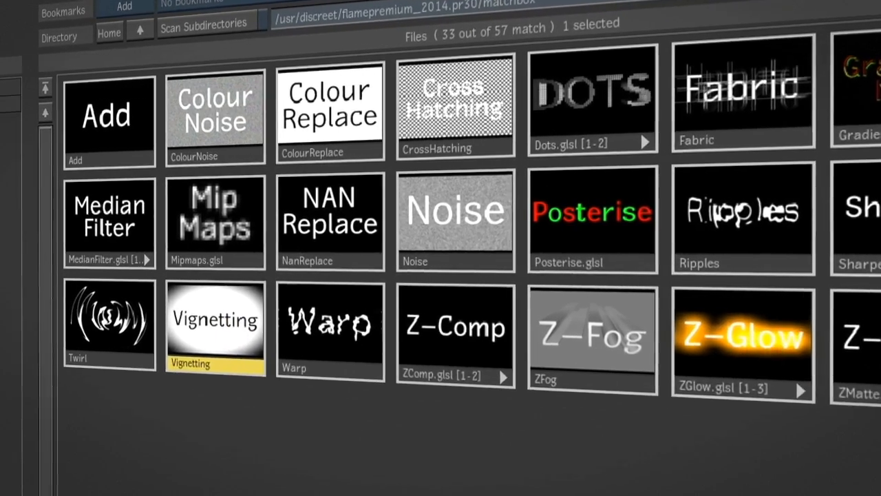